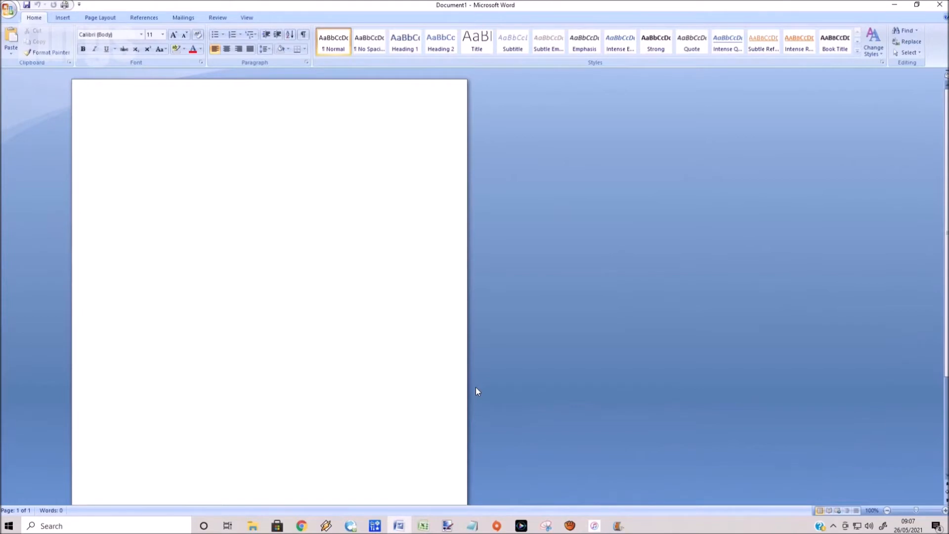
pyautogui.moveTo(481, 391)
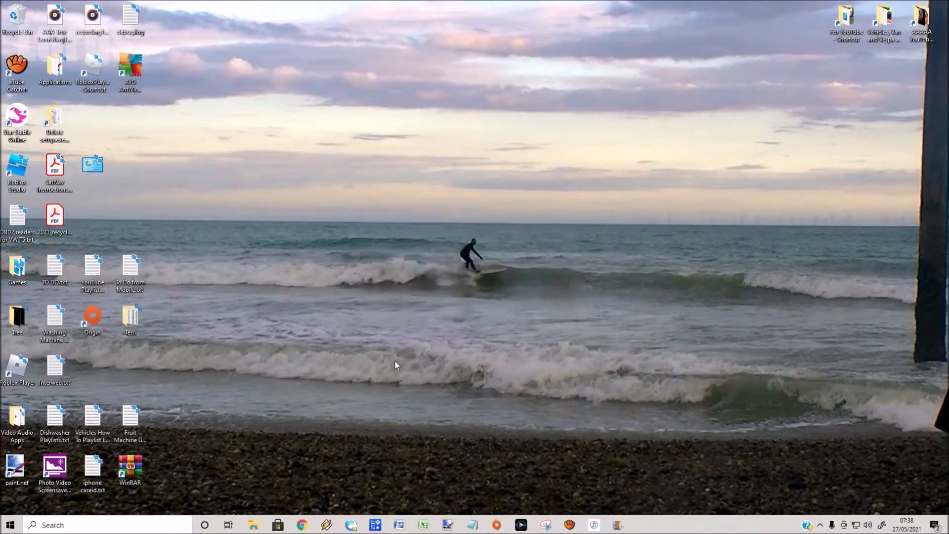
# Step: Launch Word from the taskbar to get a blank Document1
pyautogui.click(375, 524)
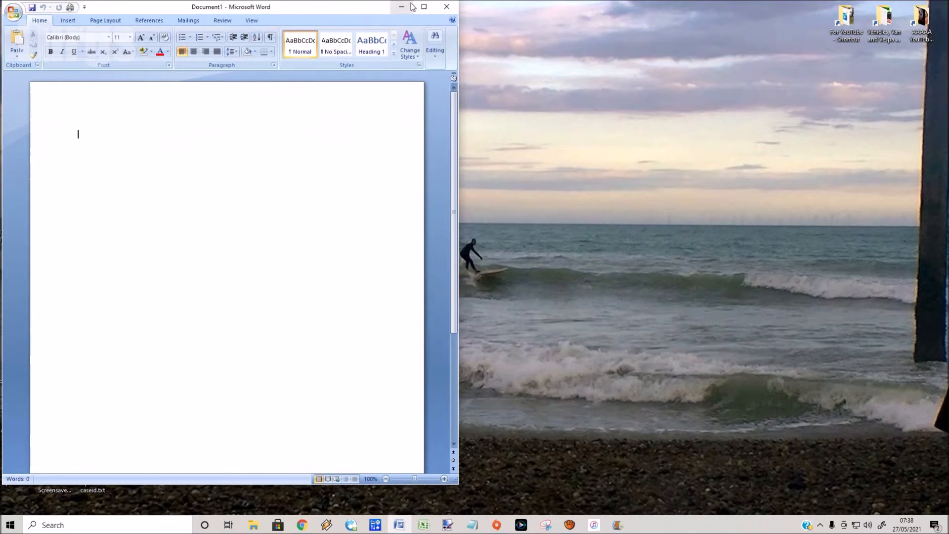
# Step: Open the Test 5 and Test 10 documents together from the Open dialog
pyautogui.click(13, 6)
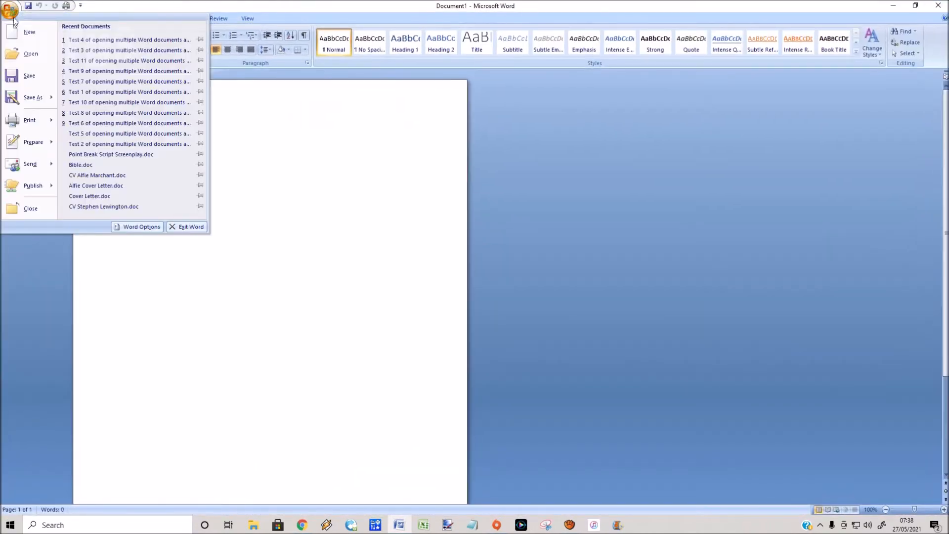
pyautogui.click(31, 53)
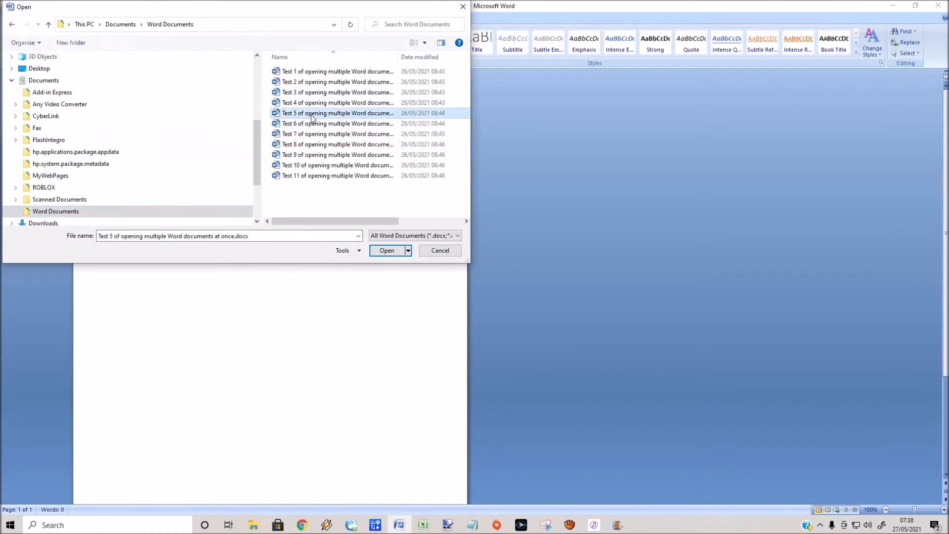
pyautogui.click(337, 165)
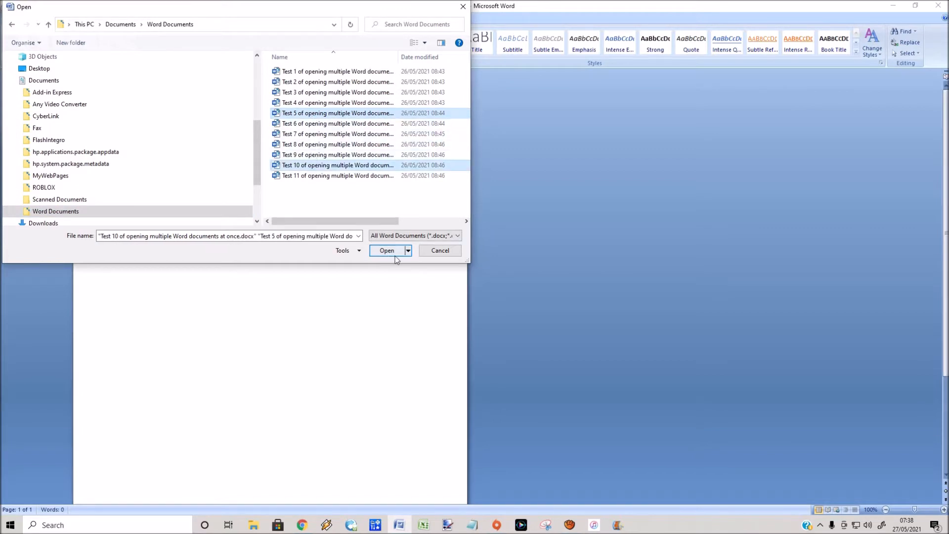
pyautogui.click(386, 250)
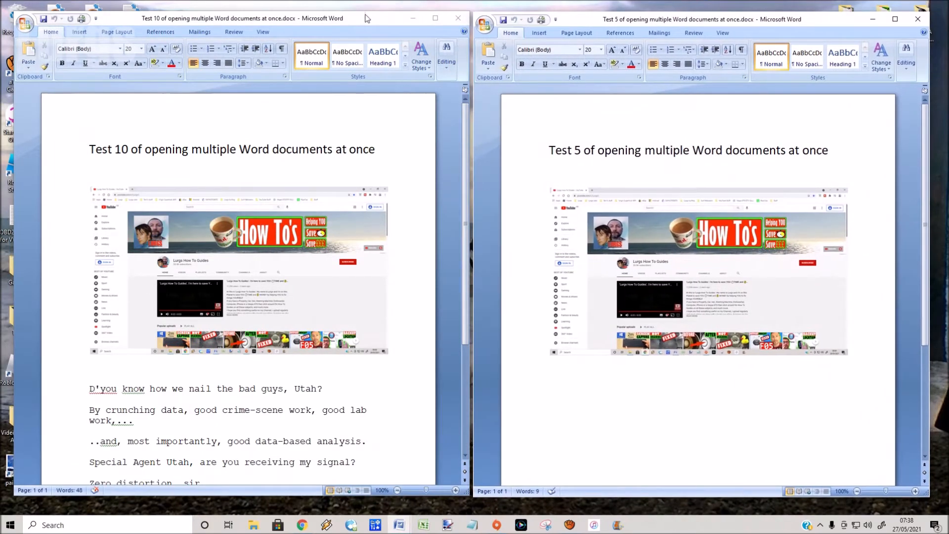
# Step: Click the top ribbon bar of the blank document window
pyautogui.click(242, 18)
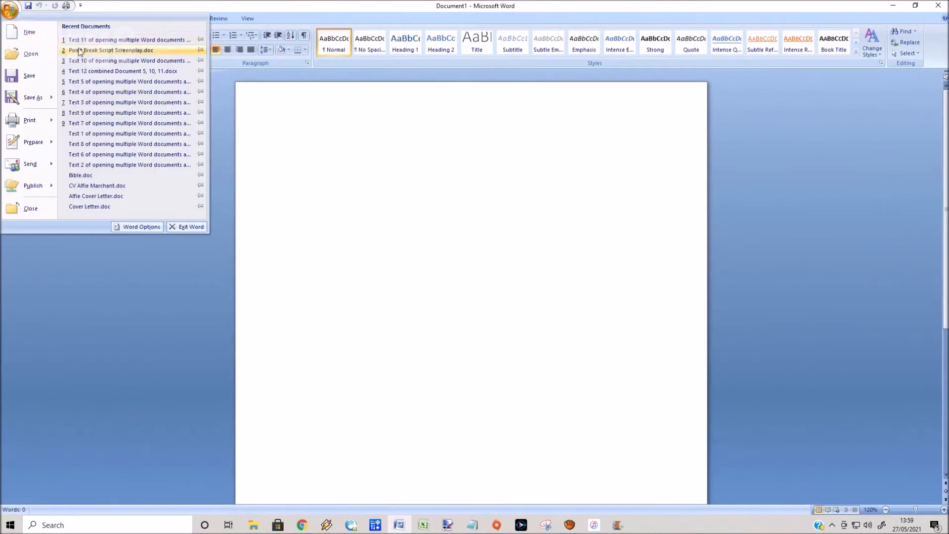
# Step: Open Test 10 and Test 11 from the Word Documents folder
pyautogui.click(31, 53)
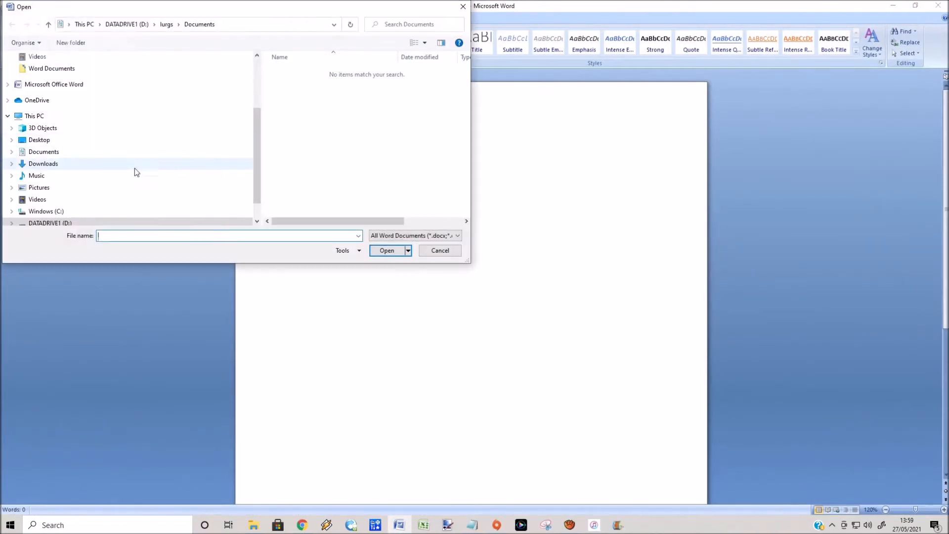
pyautogui.click(337, 164)
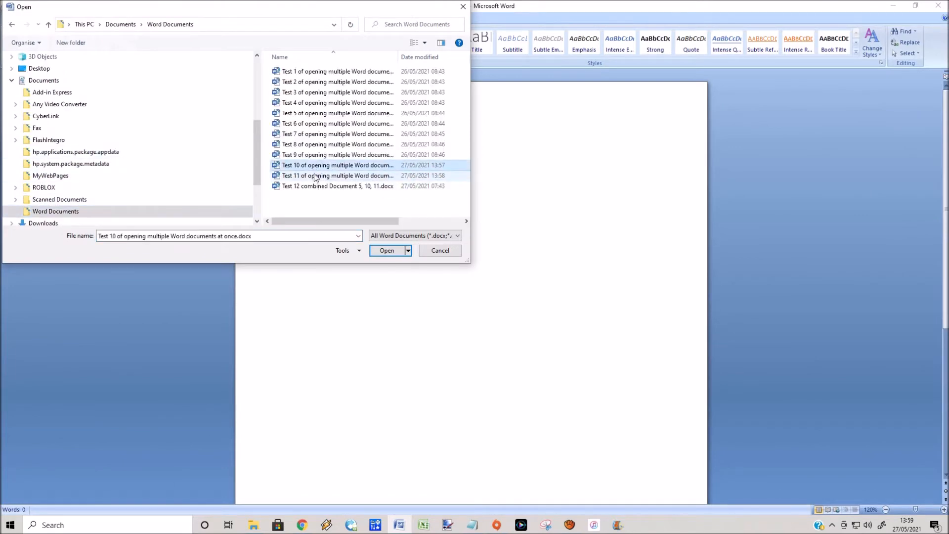
pyautogui.click(386, 250)
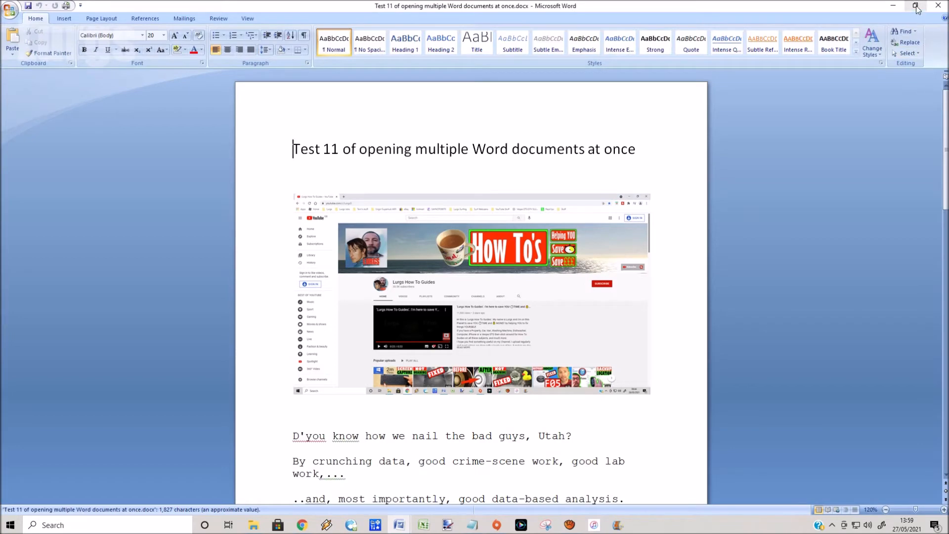
pyautogui.moveTo(397, 525)
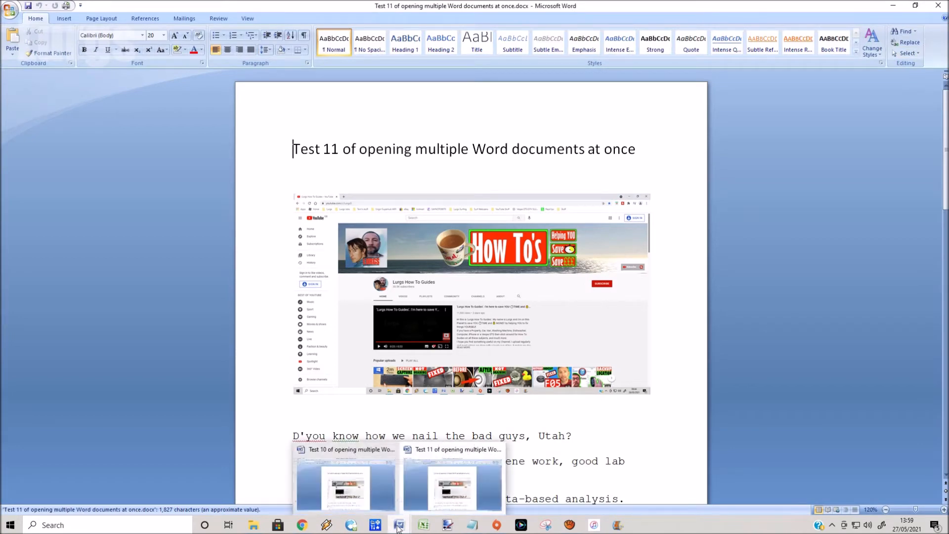
# Step: Use View Side by Side on the View tab to compare Test 11 and Test 10
pyautogui.click(247, 18)
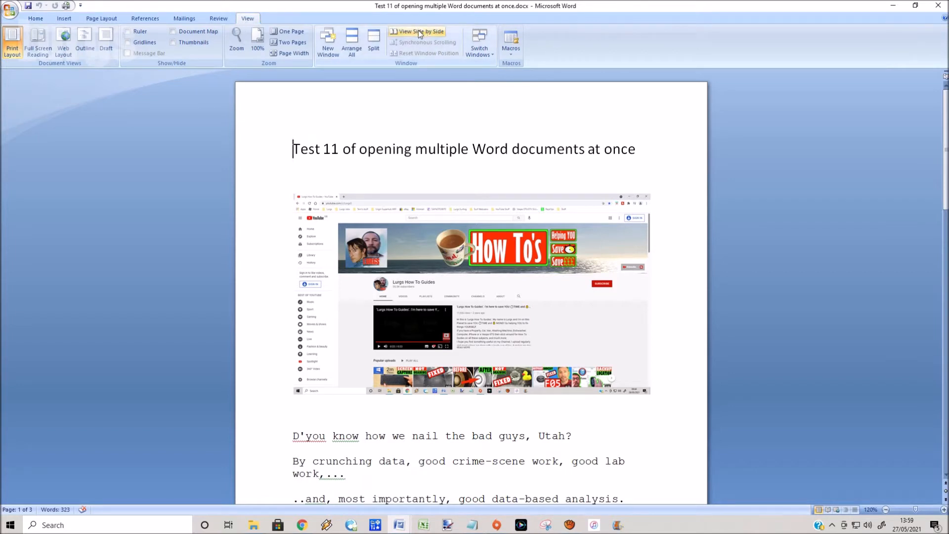
pyautogui.moveTo(418, 33)
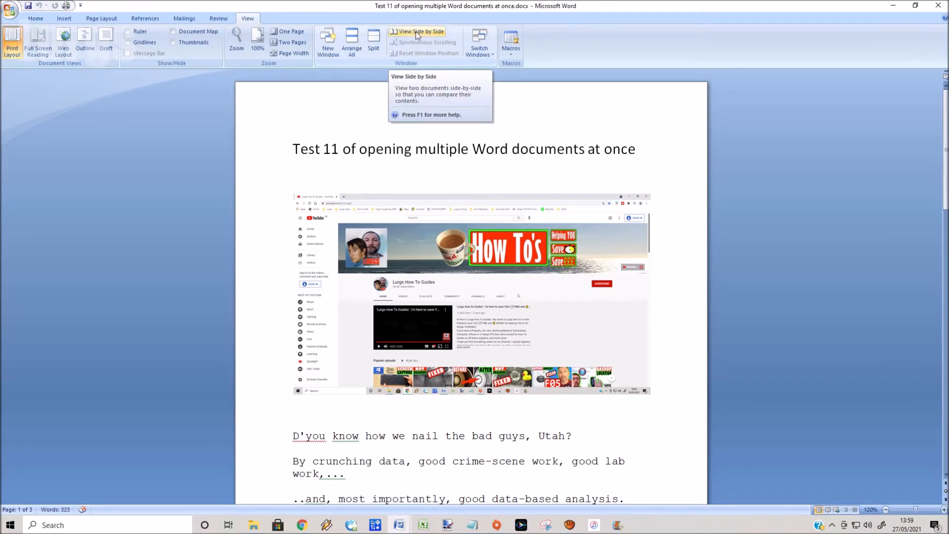
pyautogui.click(417, 32)
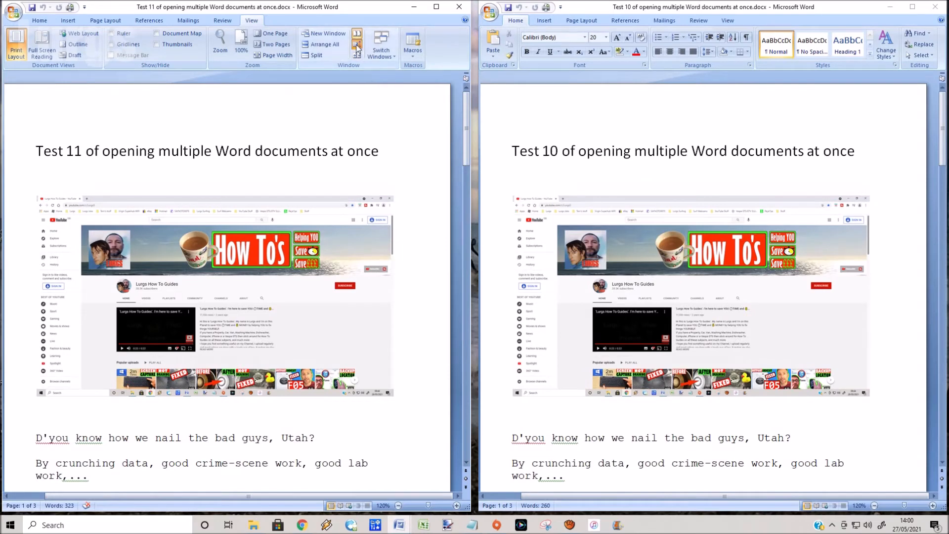
pyautogui.moveTo(357, 47)
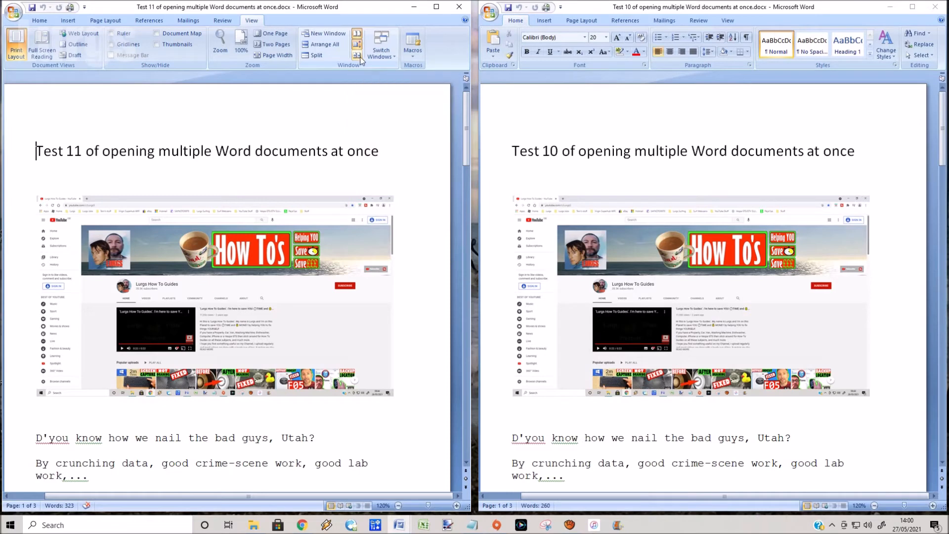
pyautogui.moveTo(356, 50)
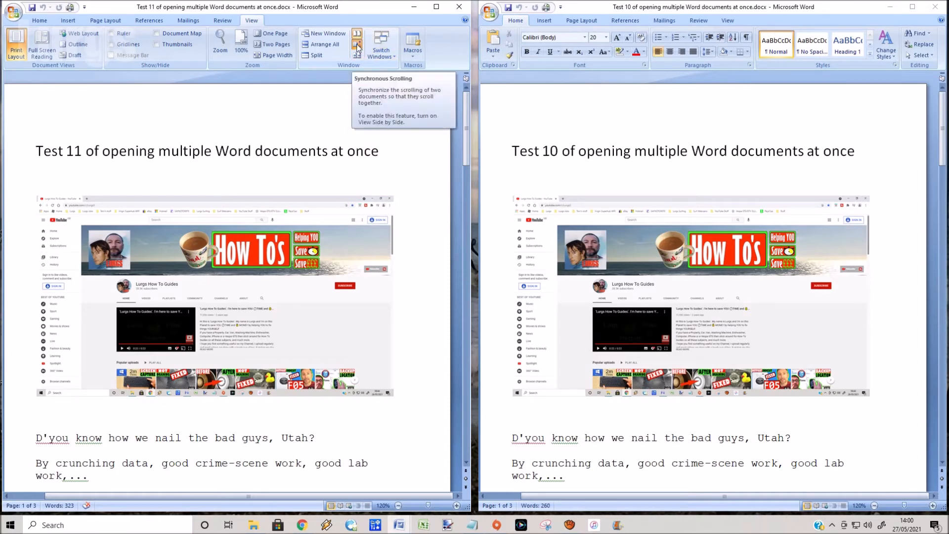
pyautogui.moveTo(457, 142)
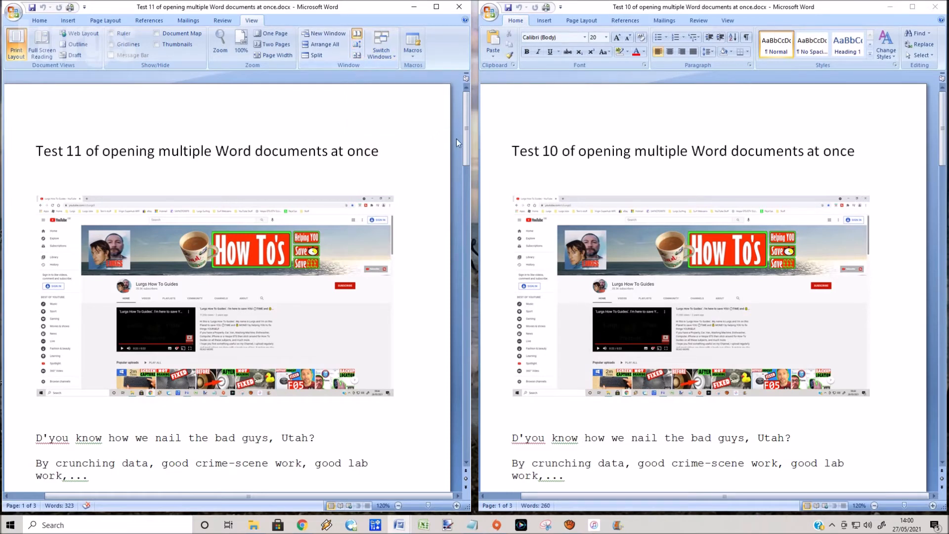